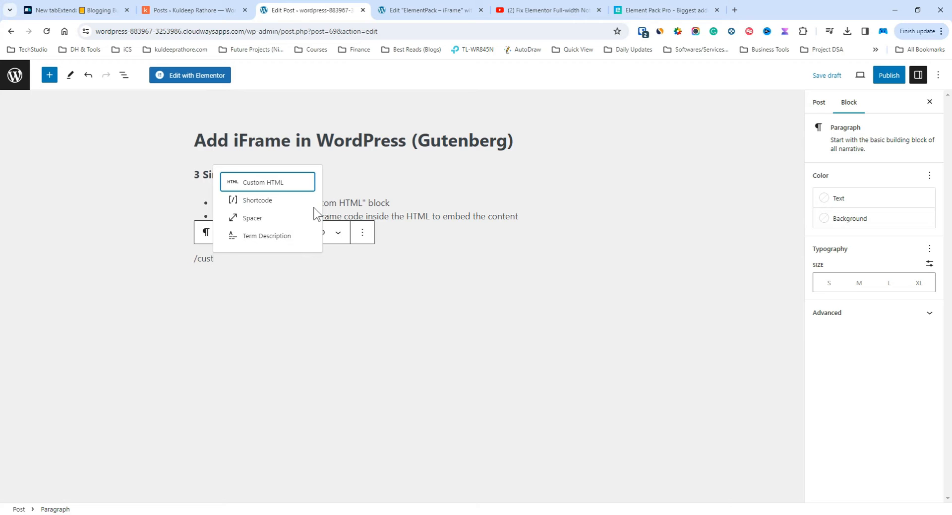
- Insert a Custom HTML block below the steps list and switch to the YouTube video
left_click(259, 181)
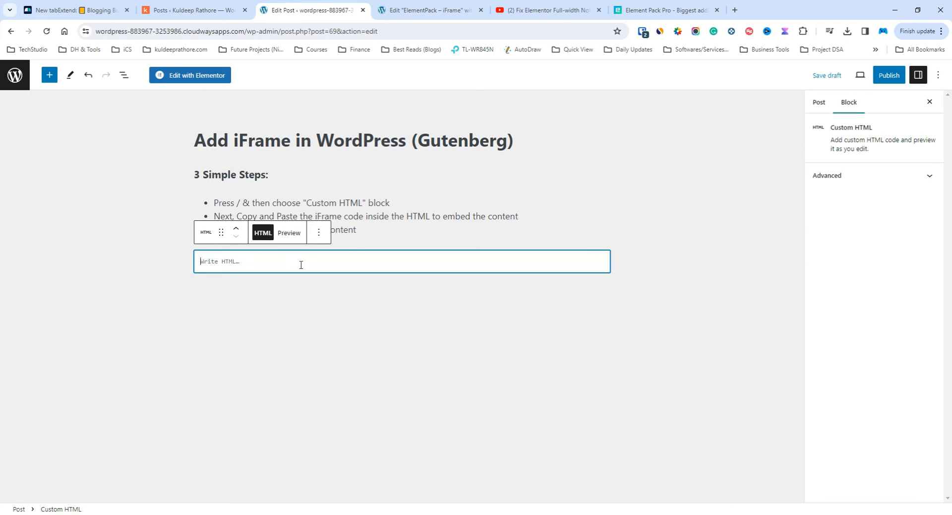
left_click(544, 10)
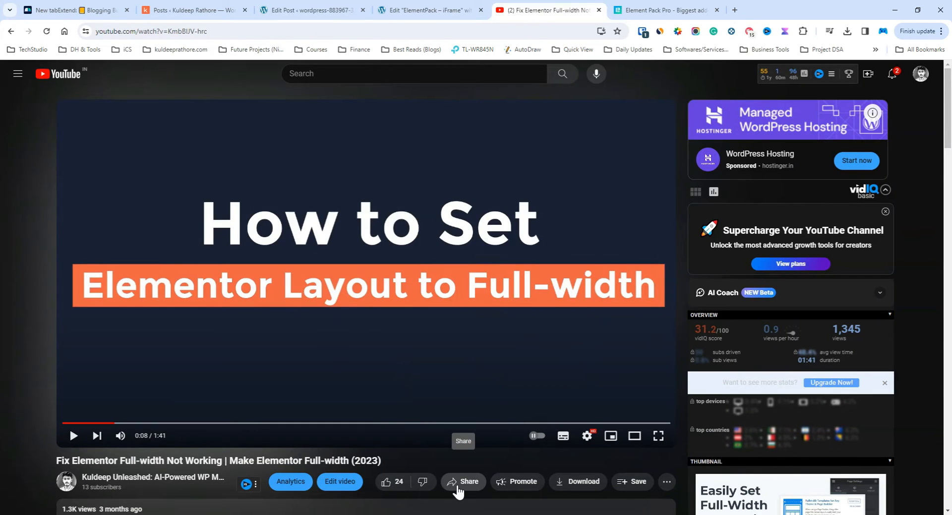
- Copy the video's iframe embed code from Share > Embed for the Custom HTML block
left_click(462, 481)
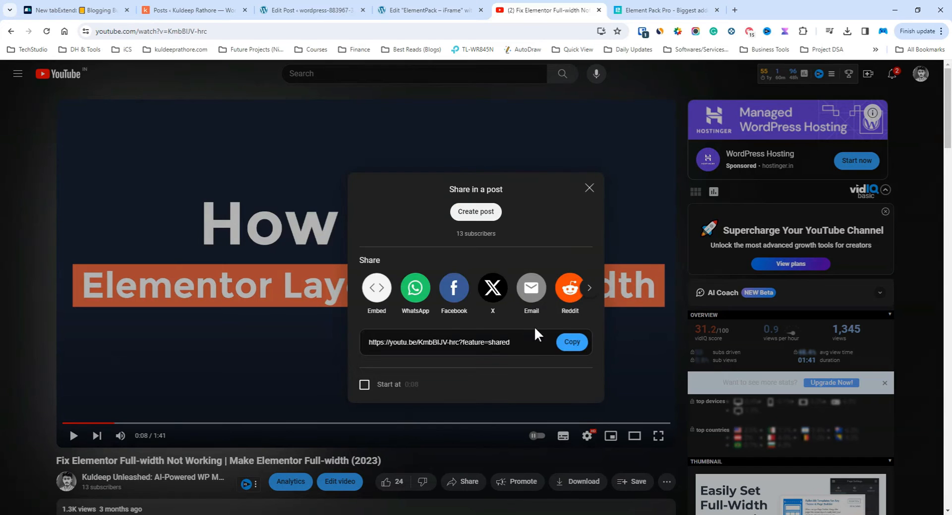
left_click(376, 292)
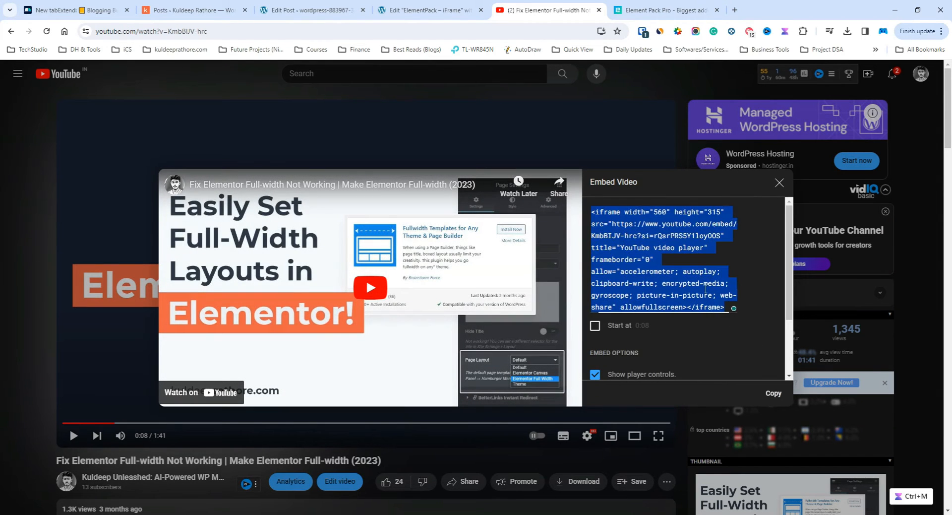
left_click(310, 10)
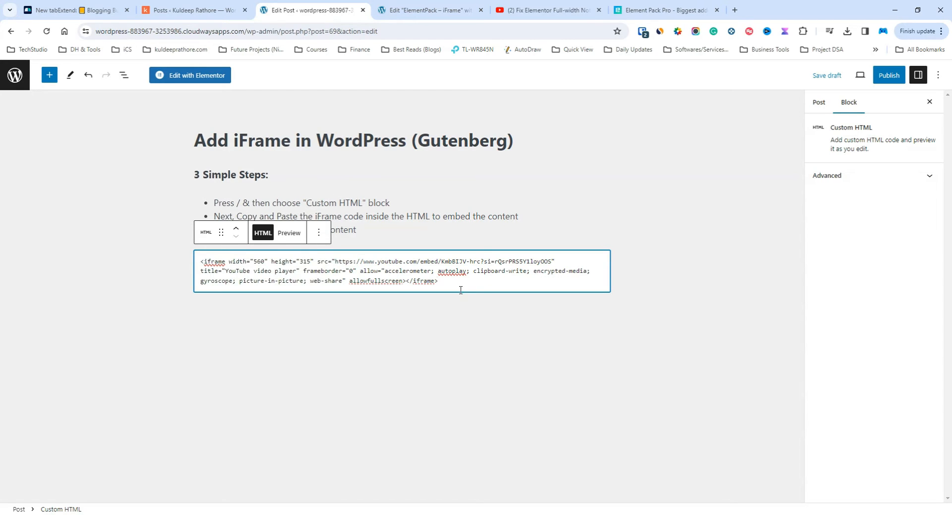
- Preview the embedded YouTube player in the block, then move to the Elementor editor
left_click(289, 232)
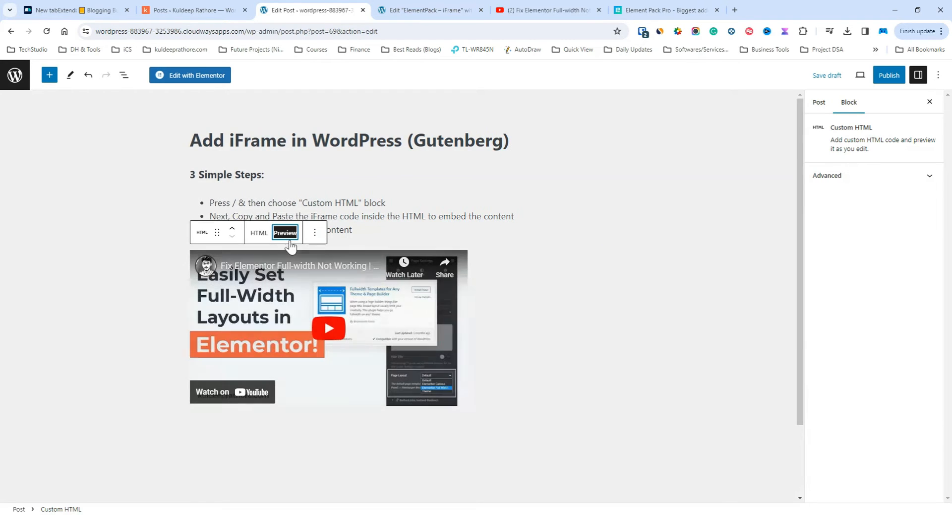
mouse_move(549, 342)
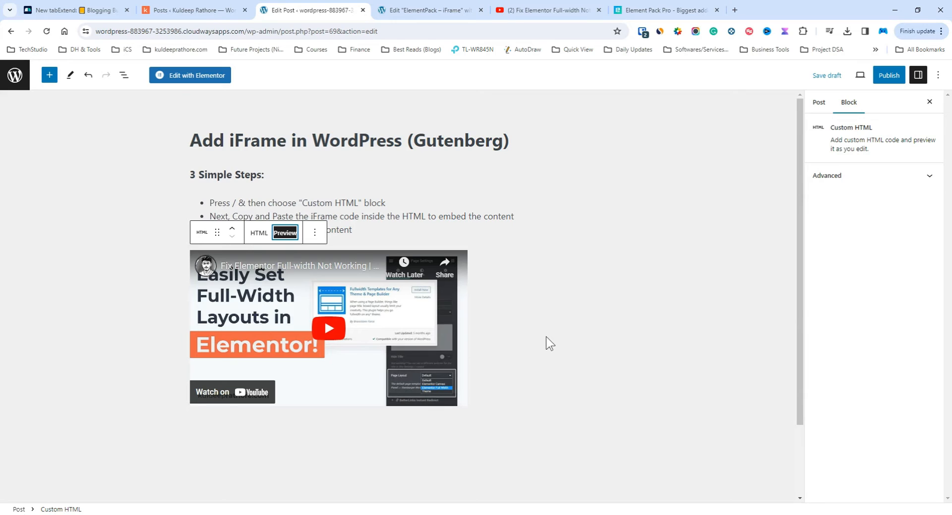
left_click(826, 75)
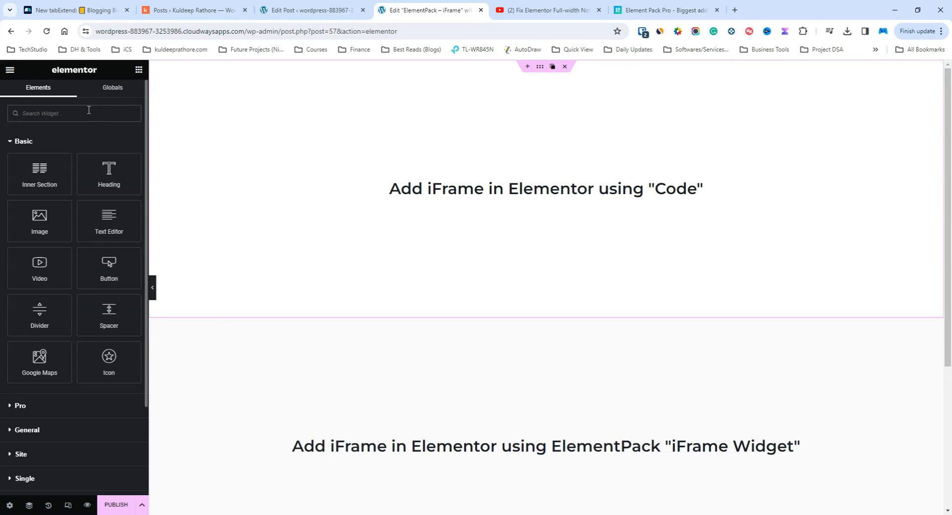
- Find the HTML widget via 'ht', place it in the Code section and start editing its code
type("htm")
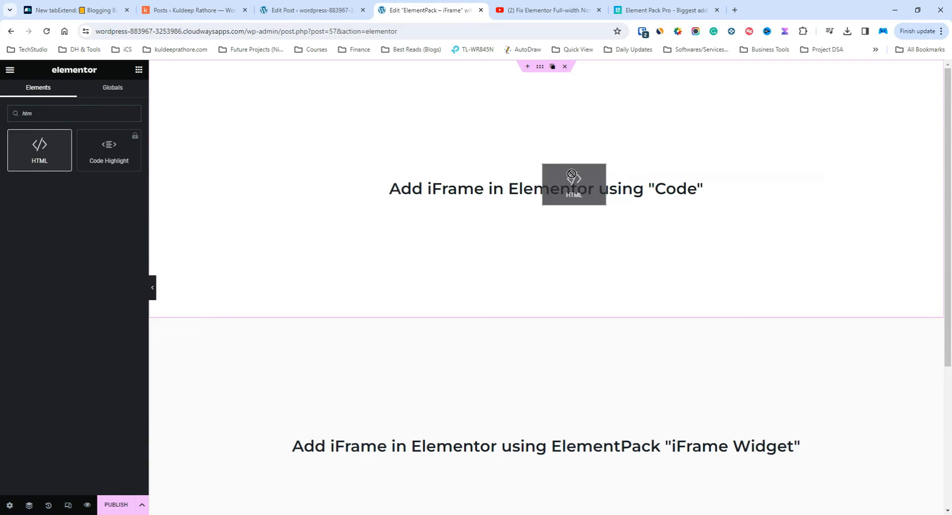
left_click(575, 185)
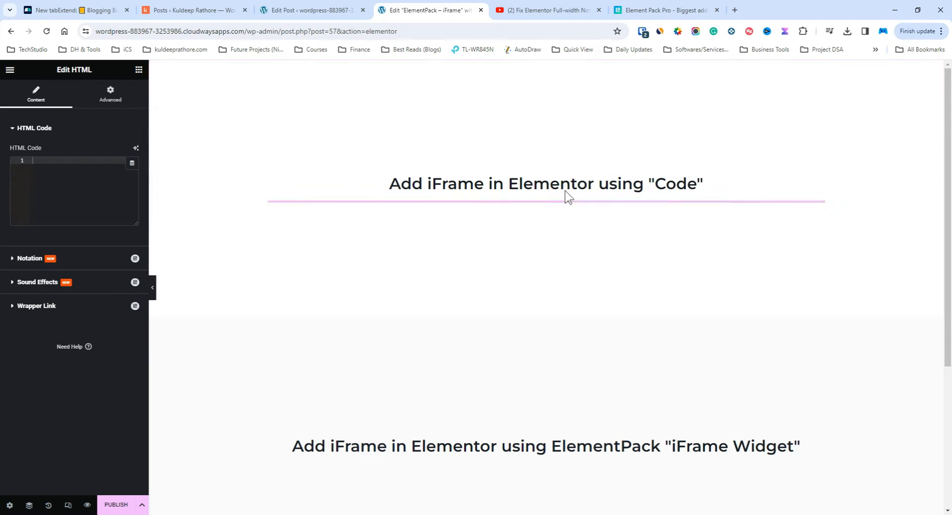
left_click(544, 194)
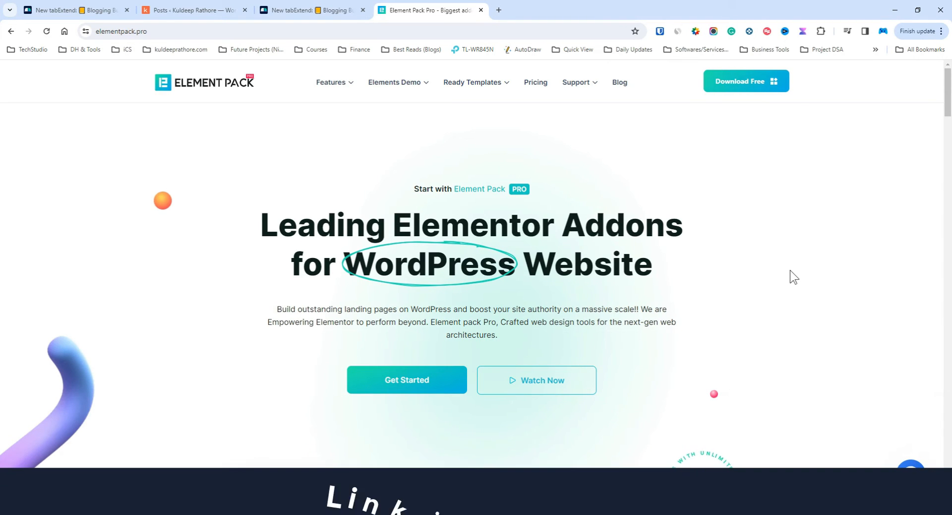
- Scroll down the Element Pack Pro home page to look it over
scroll("down", 3)
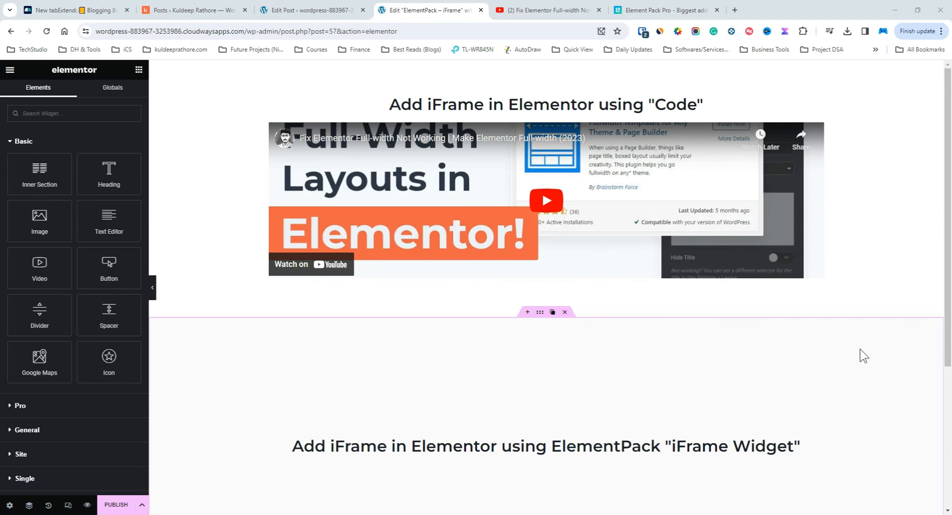
- Search widgets for 'ifr' to add Element Pack's iFrame widget under the iFrame Widget heading
scroll("down", 3)
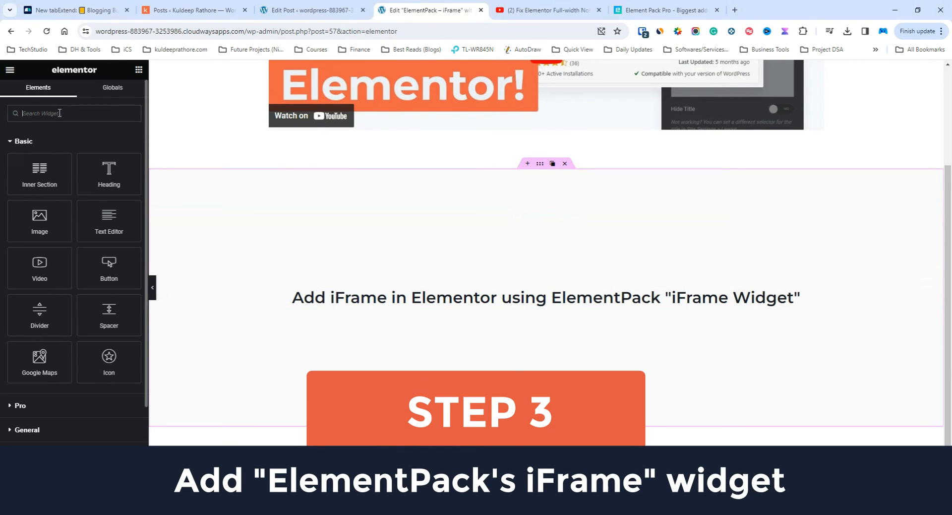
type("ifr")
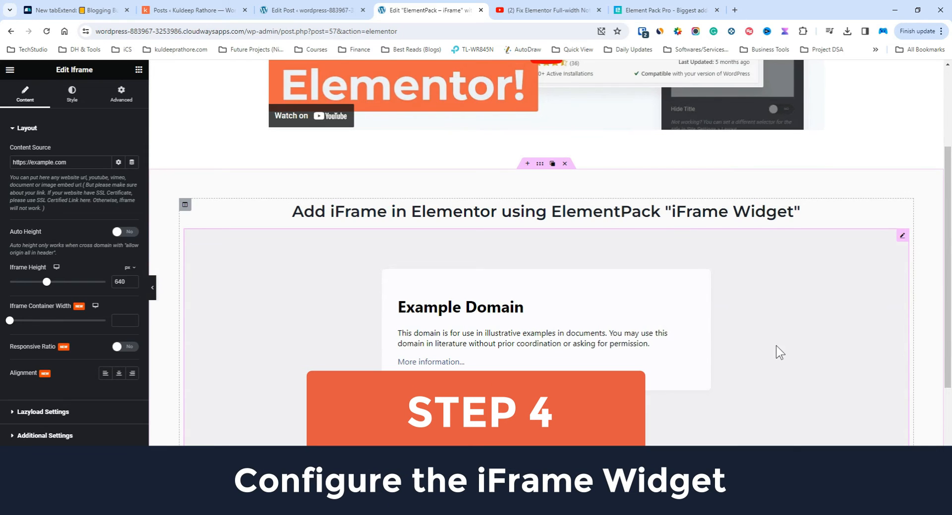
scroll("up", 3)
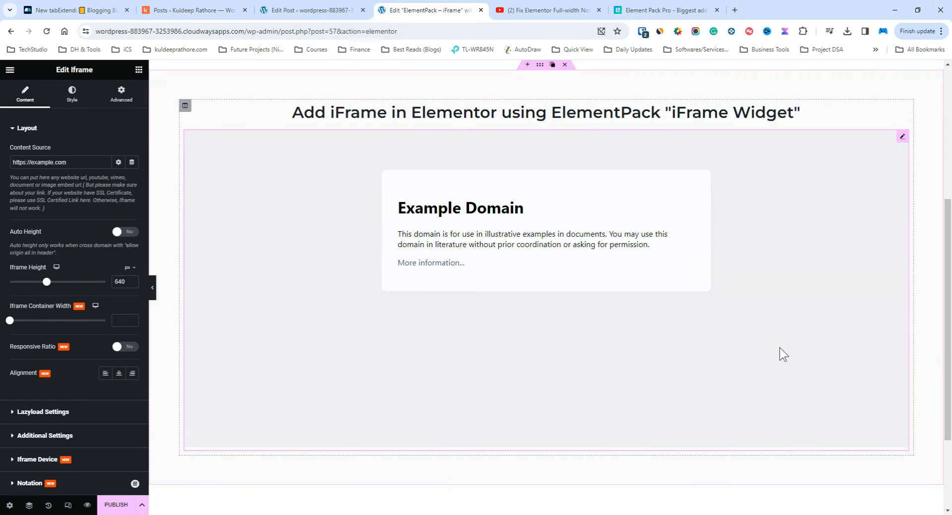
left_click(661, 10)
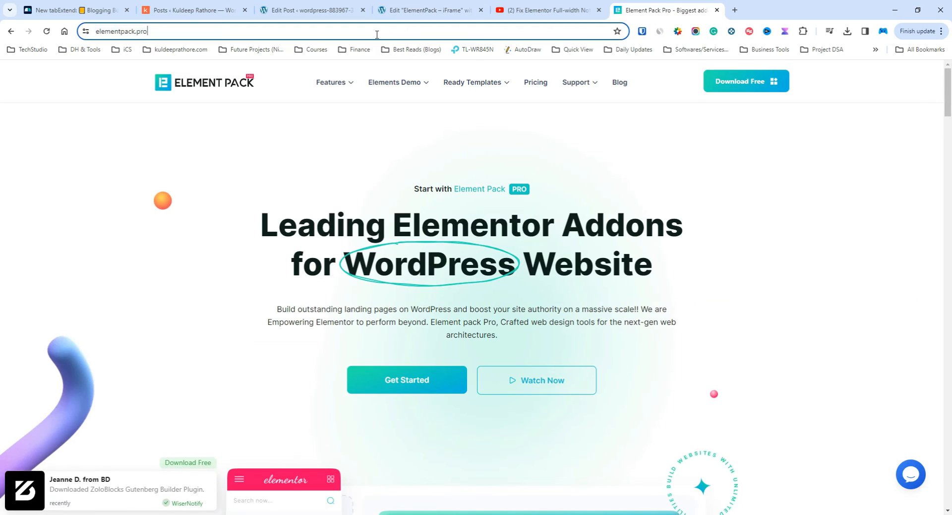
left_click(430, 10)
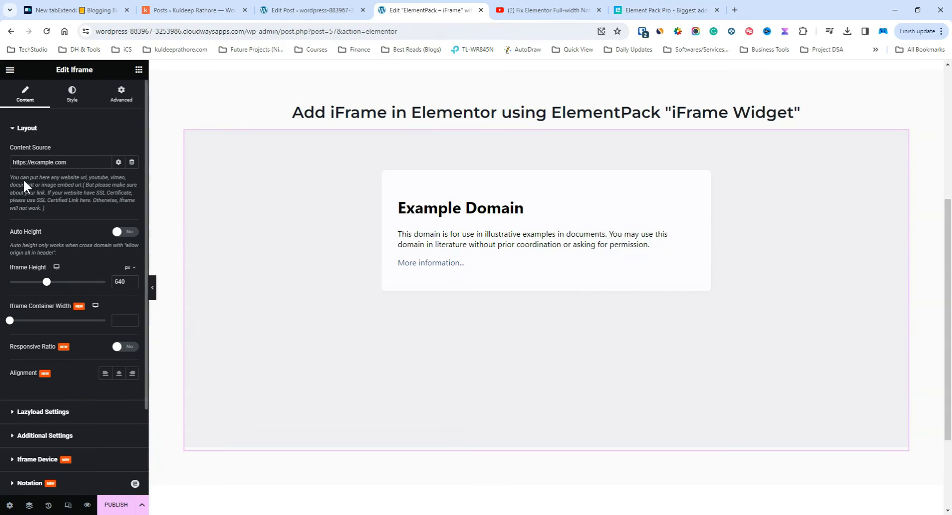
type("https://www.elementpack.pro")
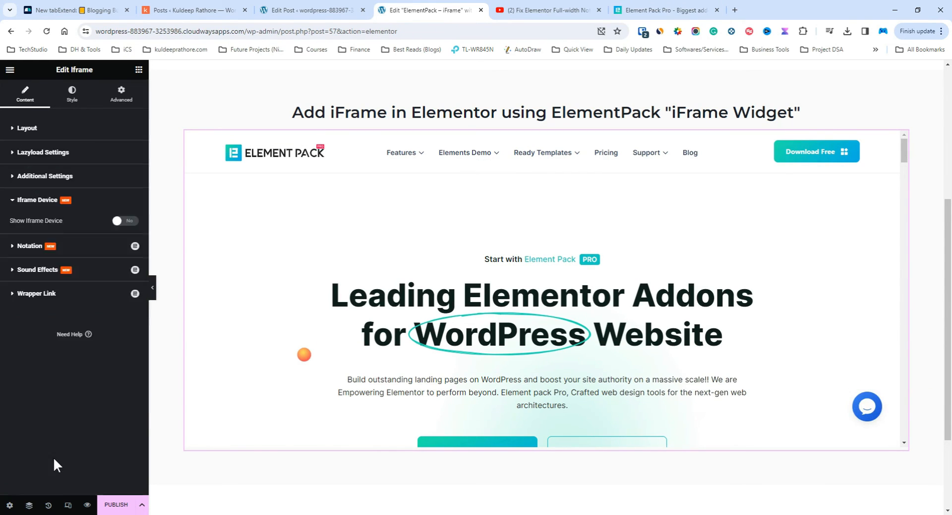
mouse_move(128, 231)
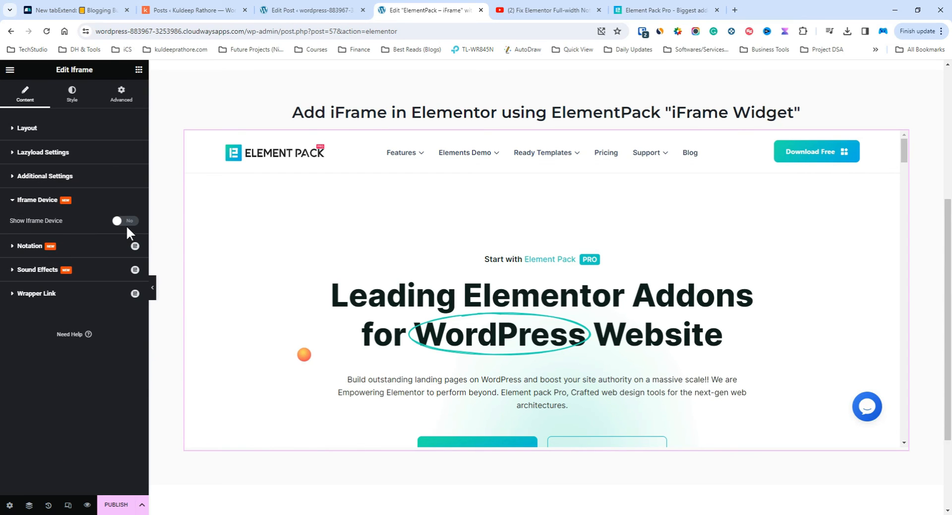
- Enable Show Iframe Device and choose the Mobile device frame
left_click(125, 220)
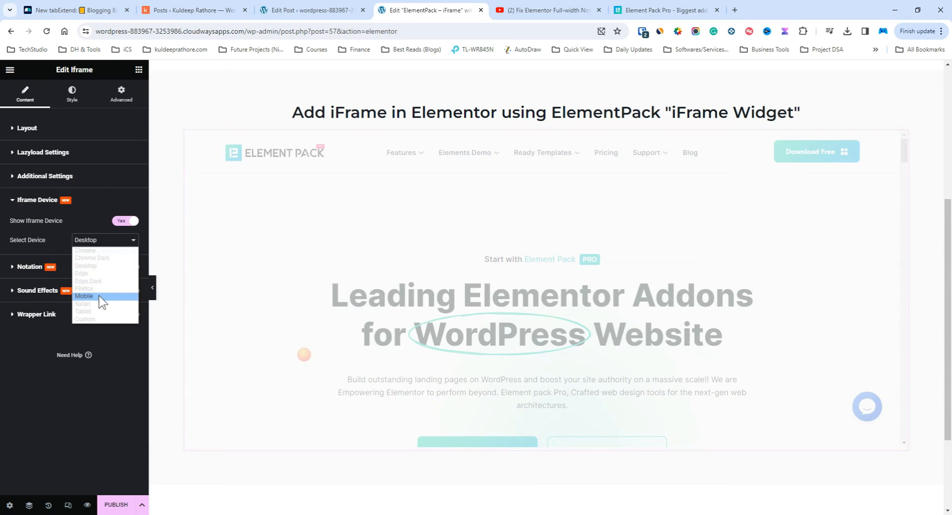
left_click(82, 288)
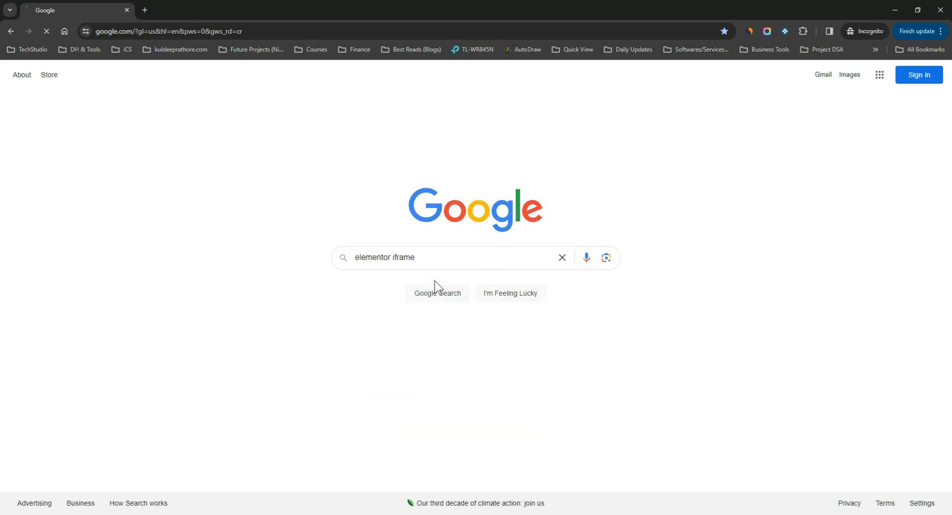
- Search Google for 'elementor iframe' and open the kuldeeprathore.com iFrame article
left_click(436, 293)
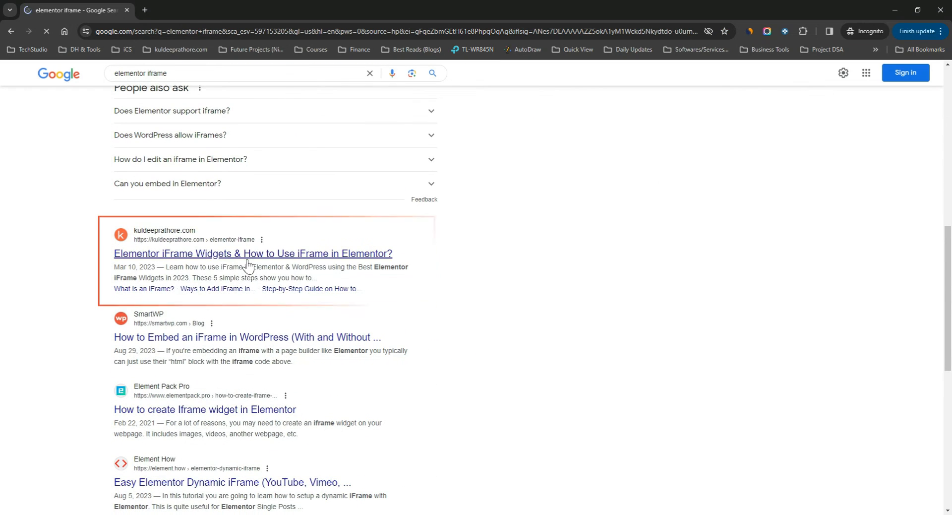
mouse_move(498, 264)
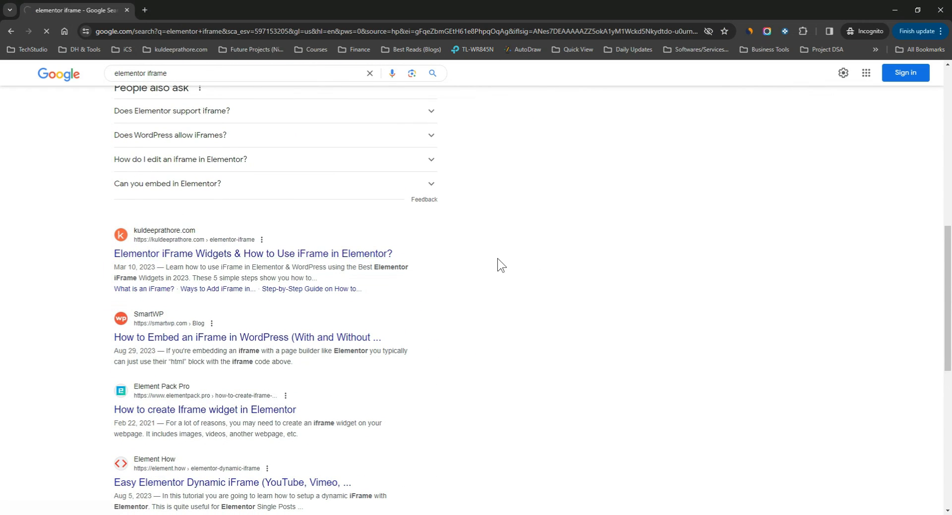
left_click(253, 253)
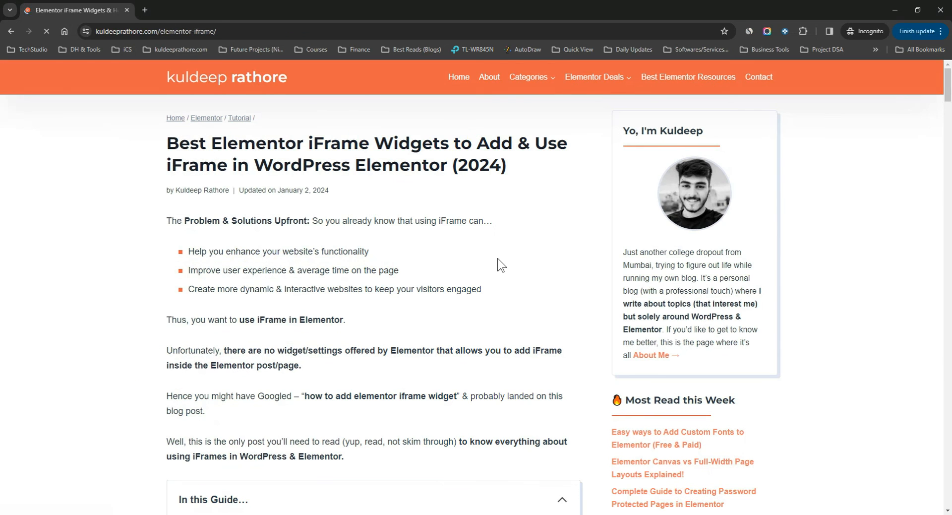